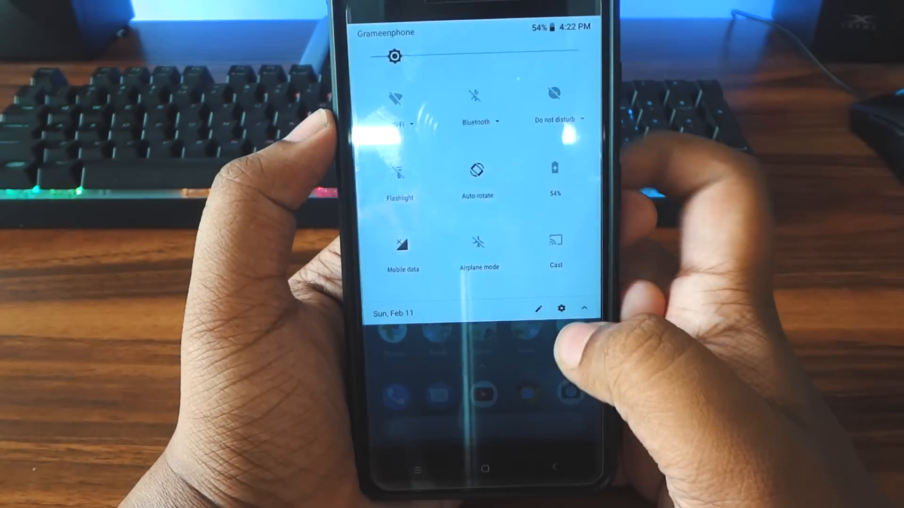
# From quick settings, view System > Gestures and return to the main Settings list.
pyautogui.click(561, 308)
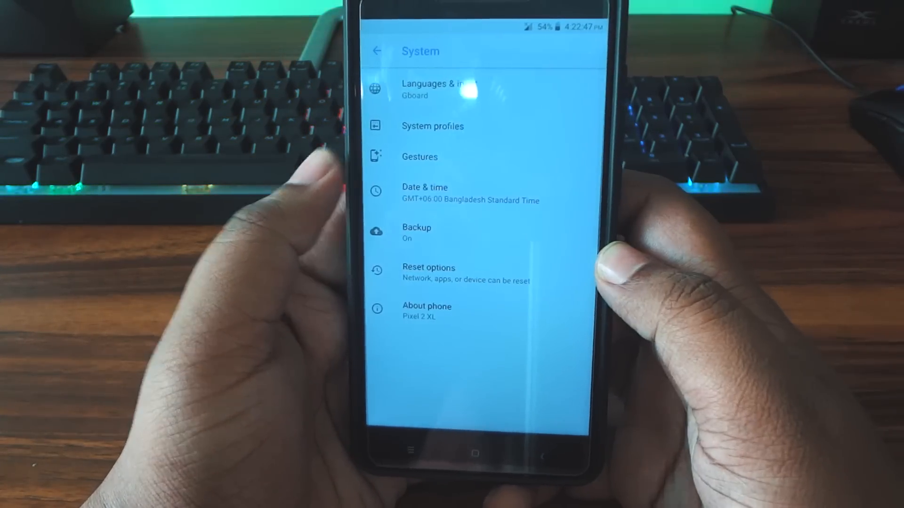
pyautogui.click(419, 156)
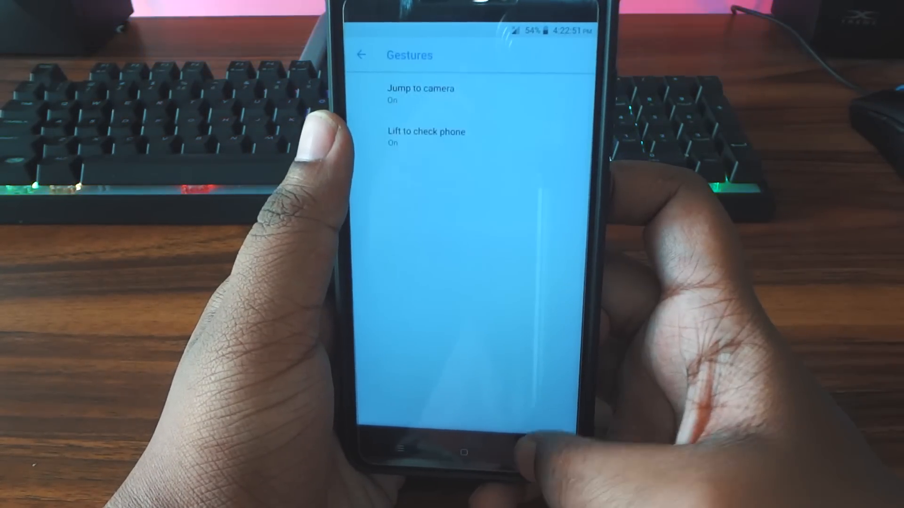
pyautogui.click(360, 55)
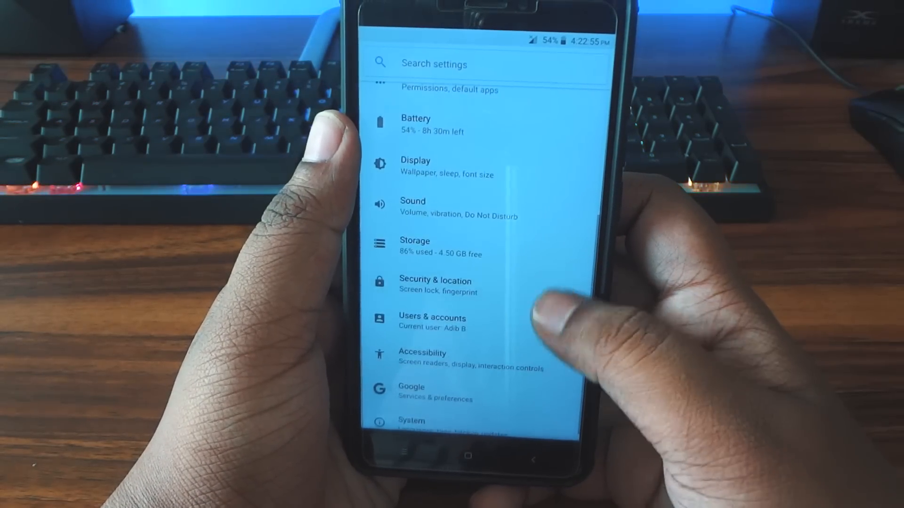
pyautogui.scroll(-3)
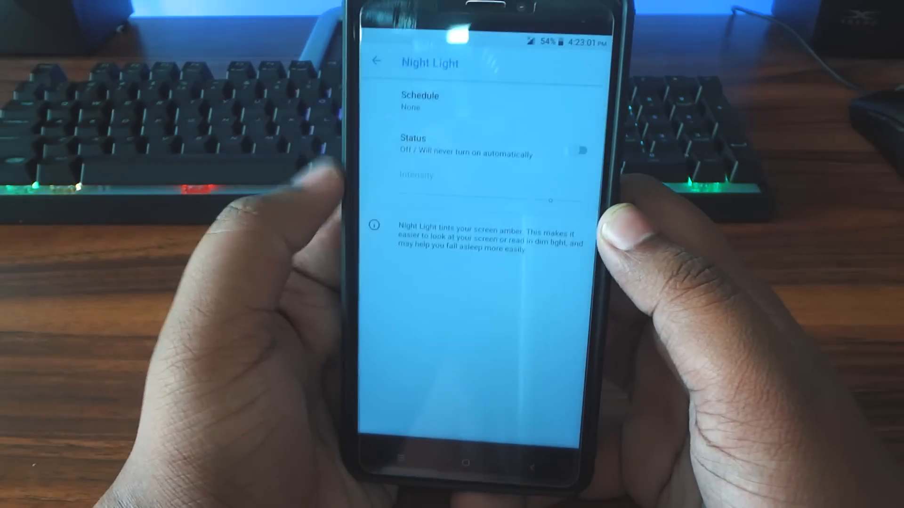
pyautogui.click(581, 151)
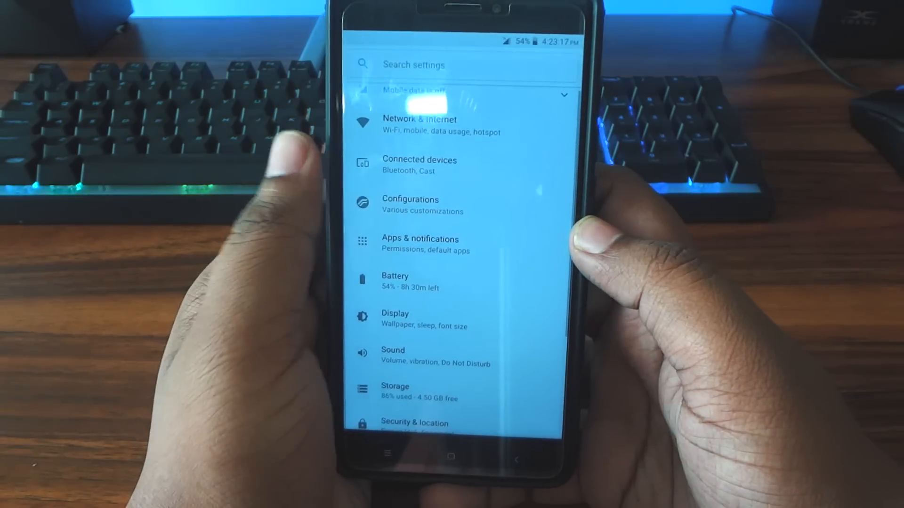
# Browse Configurations' Status bar items and System icons, then return to its list.
pyautogui.click(409, 204)
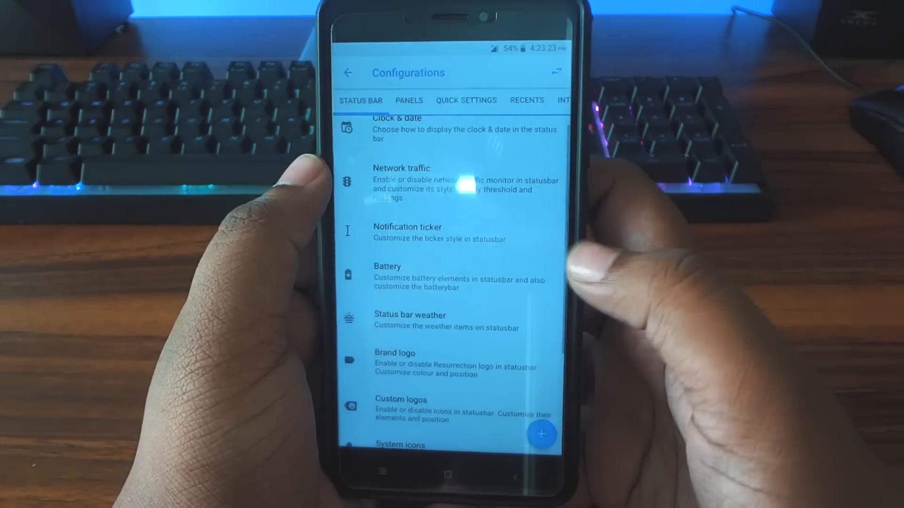
pyautogui.scroll(3)
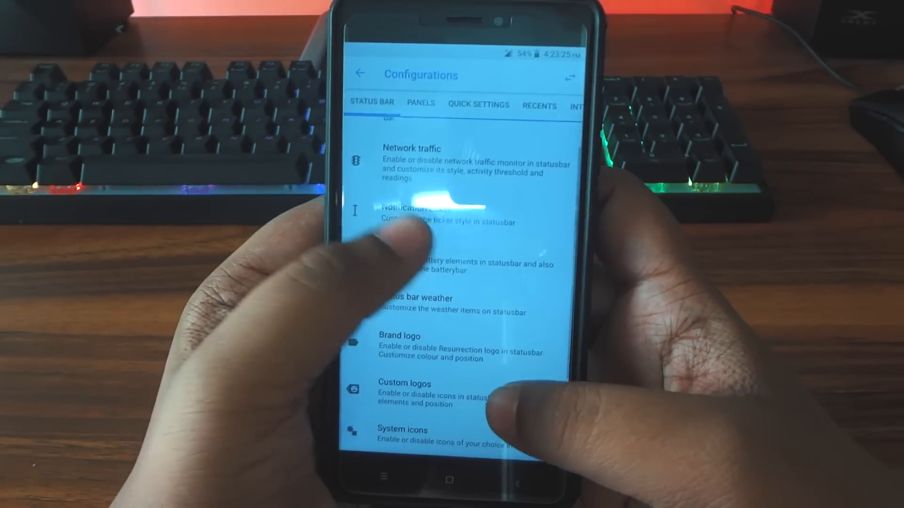
pyautogui.click(419, 304)
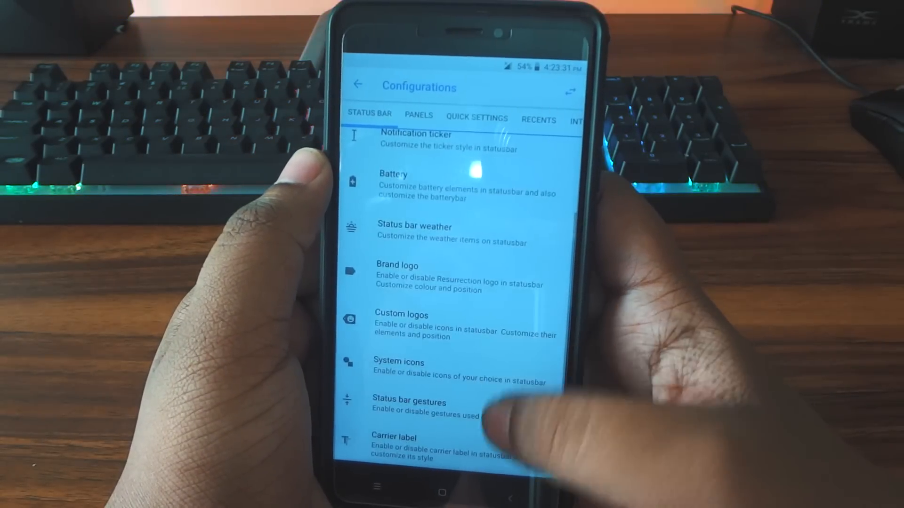
pyautogui.click(398, 361)
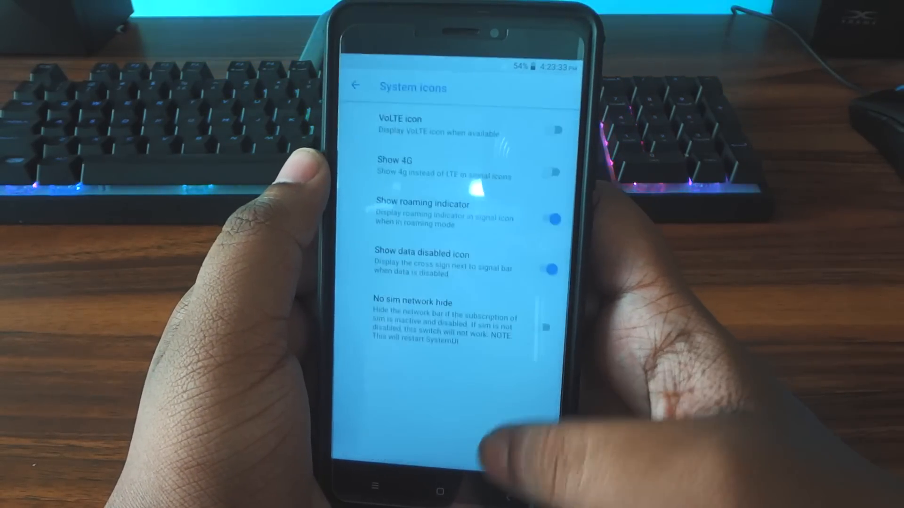
pyautogui.click(356, 86)
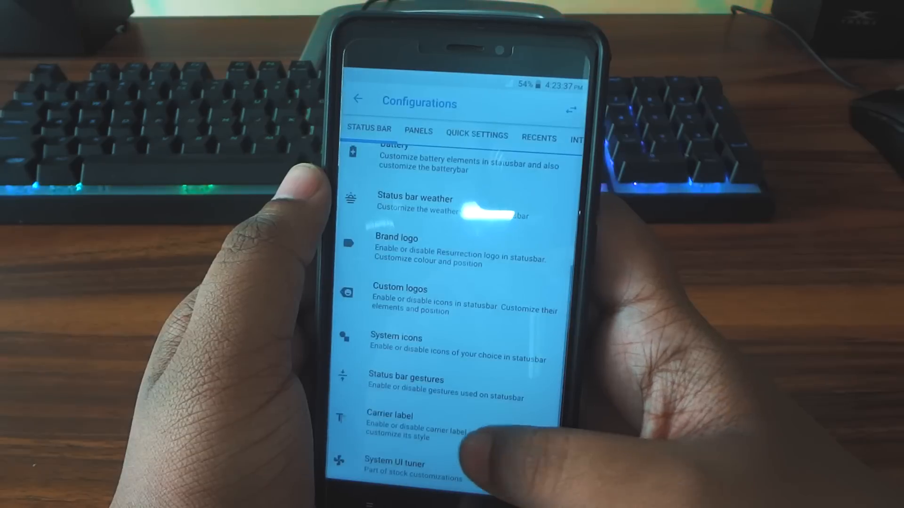
# Show the Panels customization tab in Configurations.
pyautogui.click(404, 424)
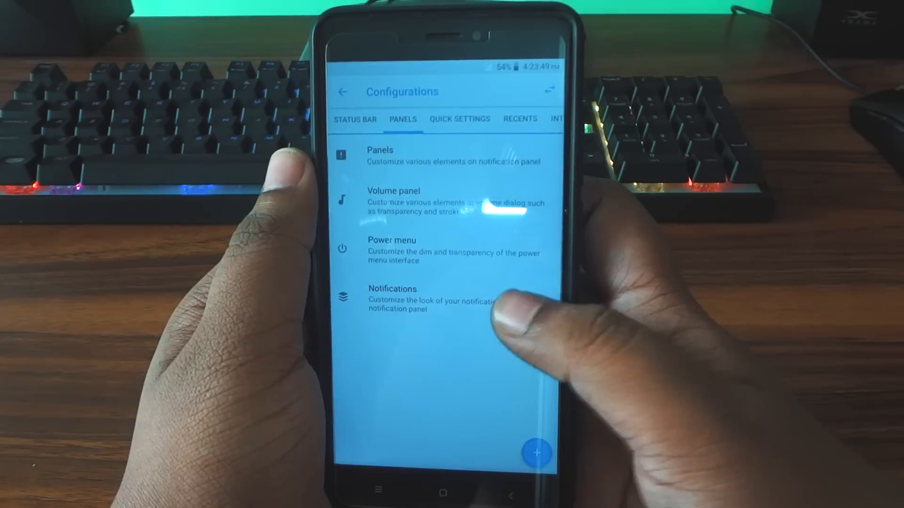
# View the Quick settings and Recents tabs, ending on the Interface tab.
pyautogui.click(459, 119)
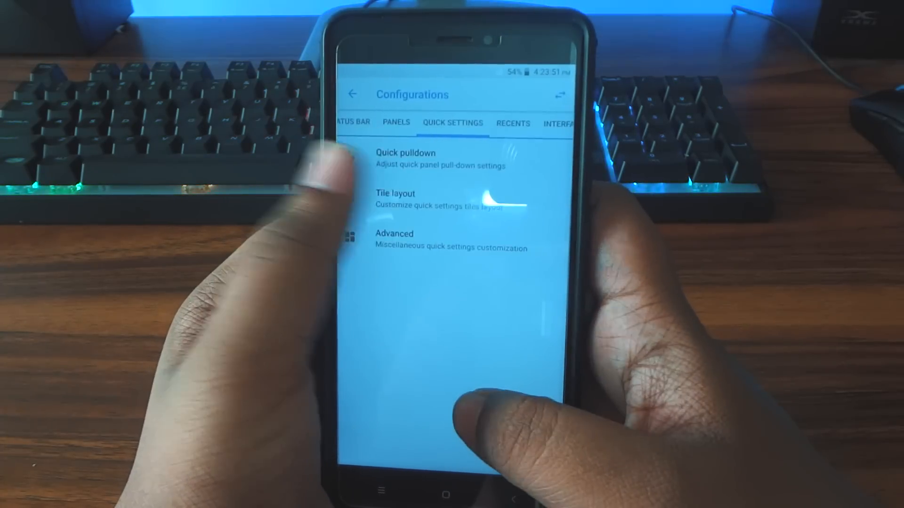
pyautogui.click(420, 199)
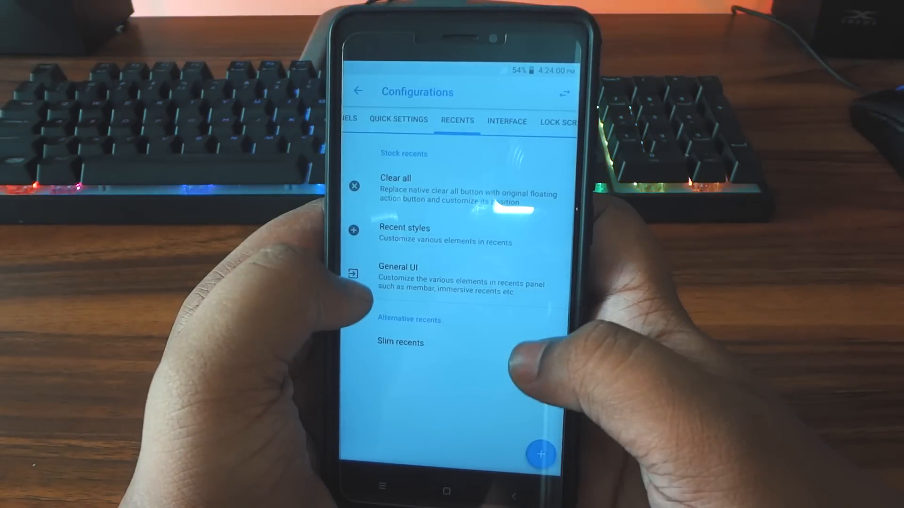
pyautogui.click(397, 279)
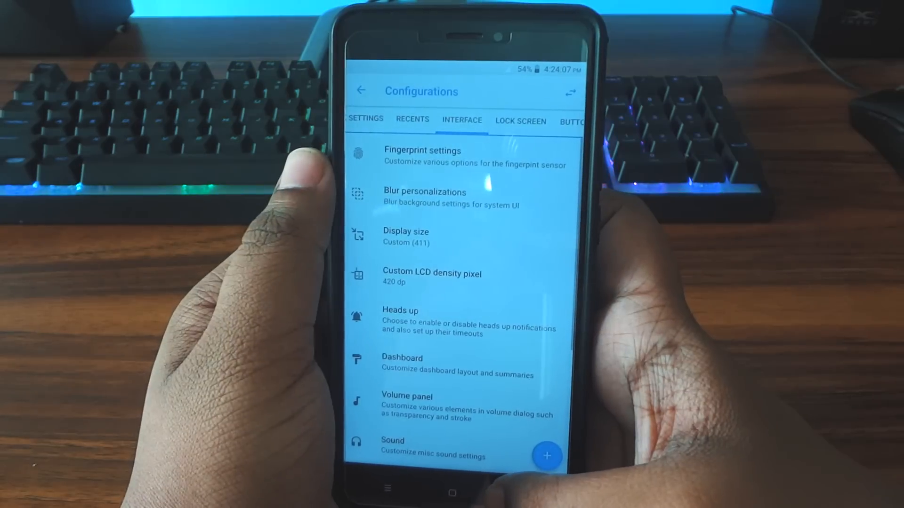
# Preview the Display size page under Interface and go back.
pyautogui.click(405, 236)
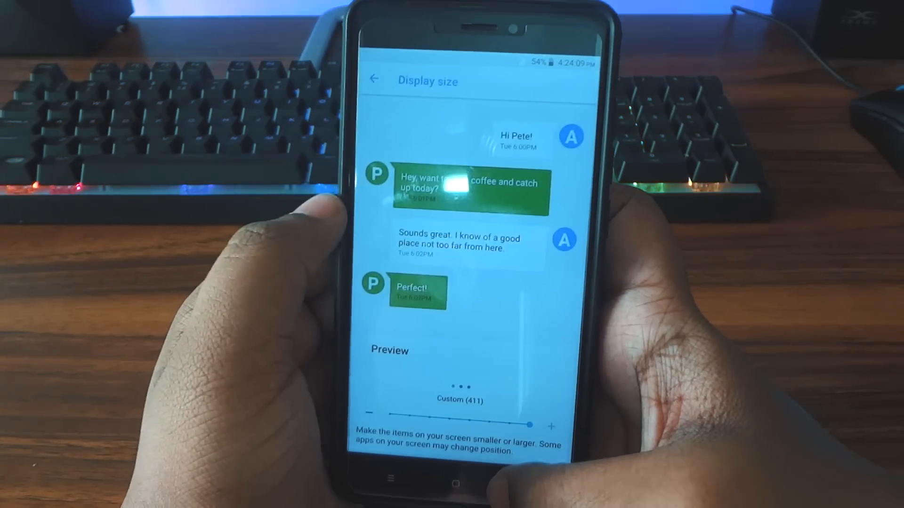
pyautogui.click(376, 79)
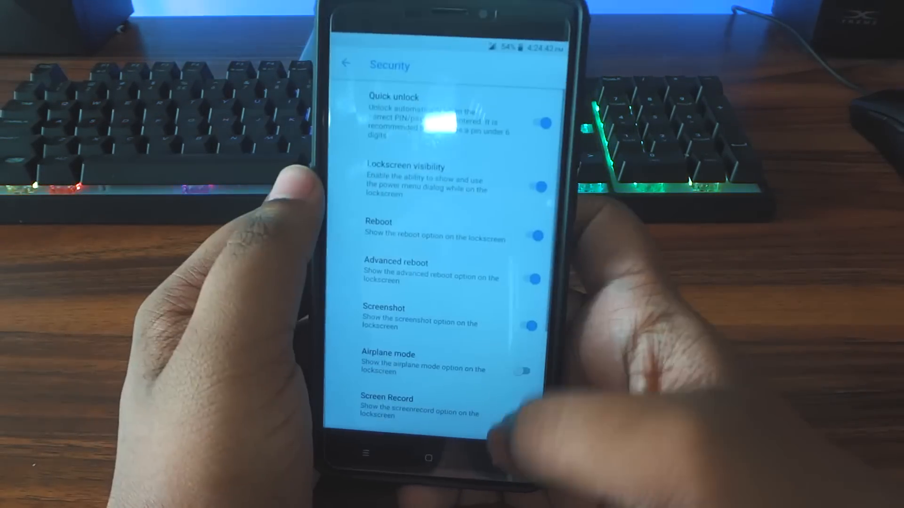
# Leave Security and show the Animations tab in Configurations.
pyautogui.click(345, 63)
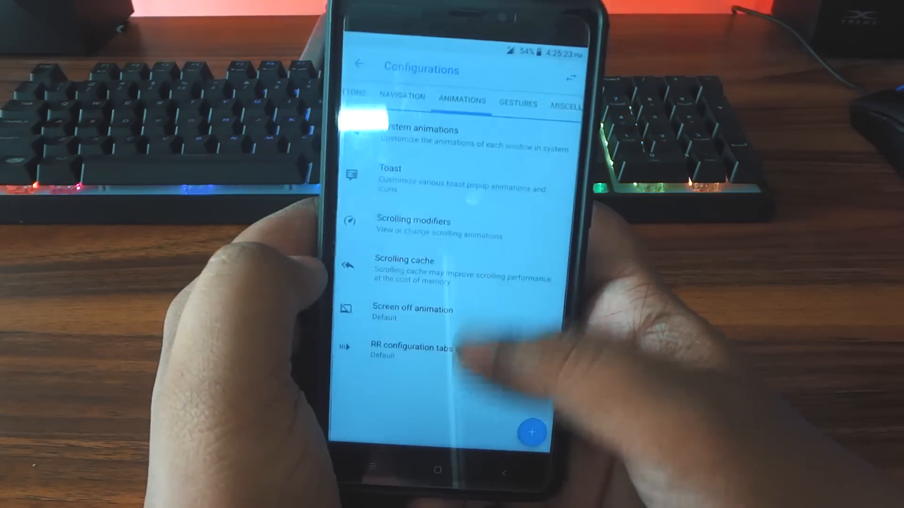
# From the Gestures tab, view the Pie control settings with pie enabled.
pyautogui.click(412, 313)
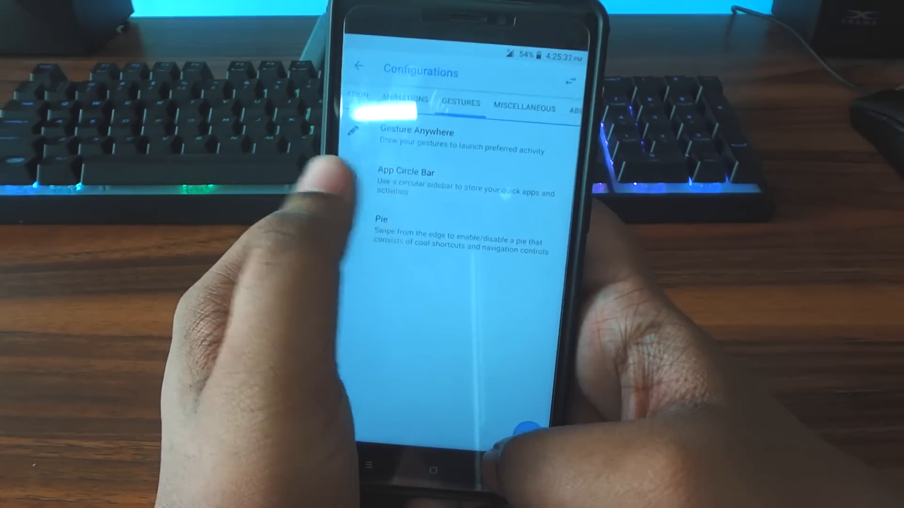
pyautogui.click(417, 141)
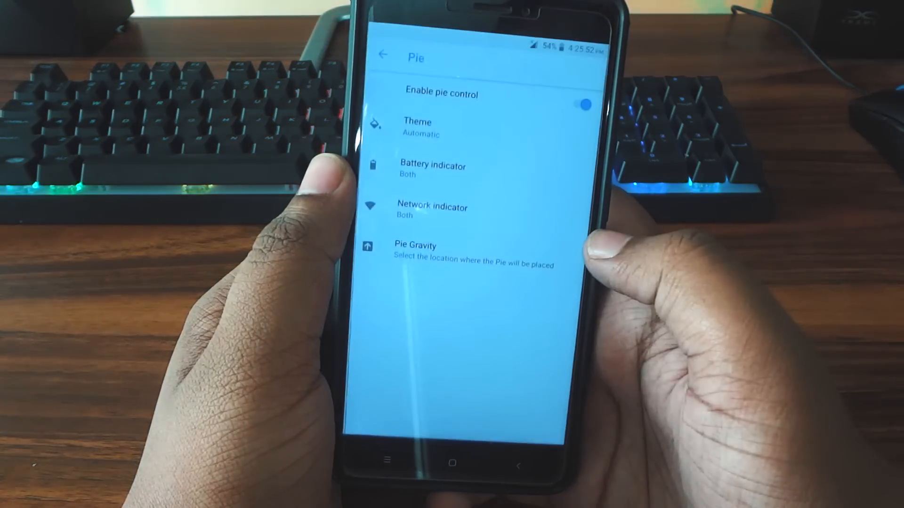
# From the Miscellaneous tab, view the Suspend Actions settings.
pyautogui.click(384, 55)
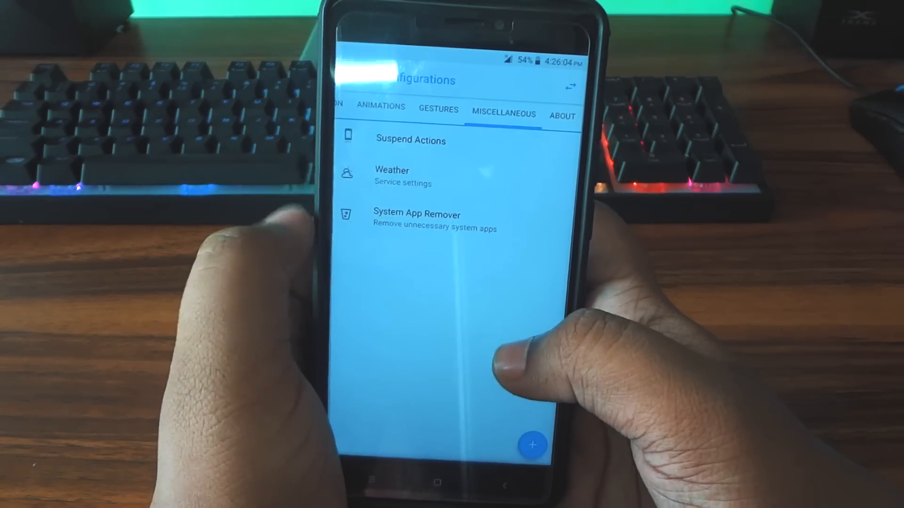
pyautogui.click(411, 139)
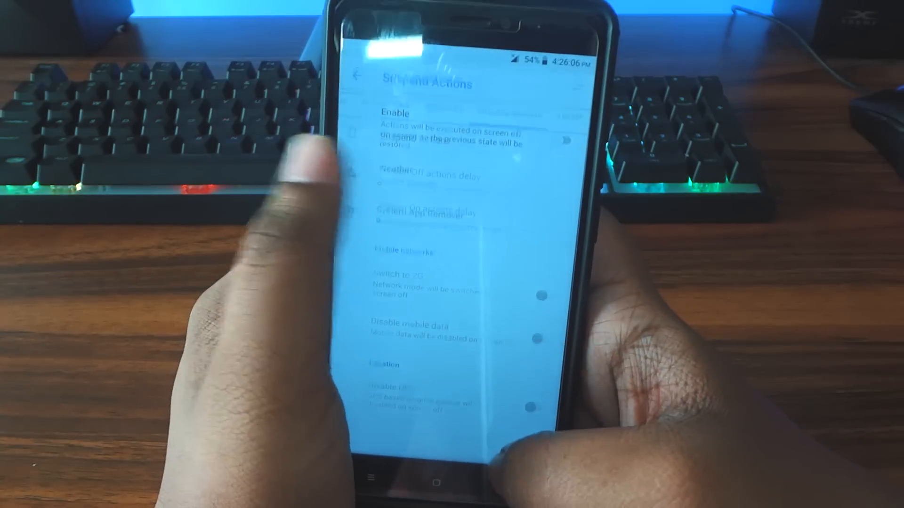